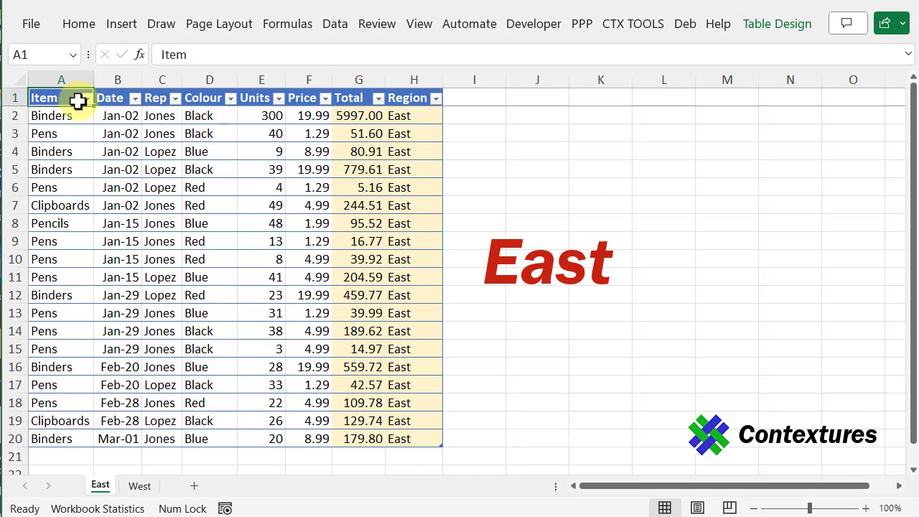
# - Review the East sales table, then switch to the West sheet's matching table
pyautogui.click(139, 486)
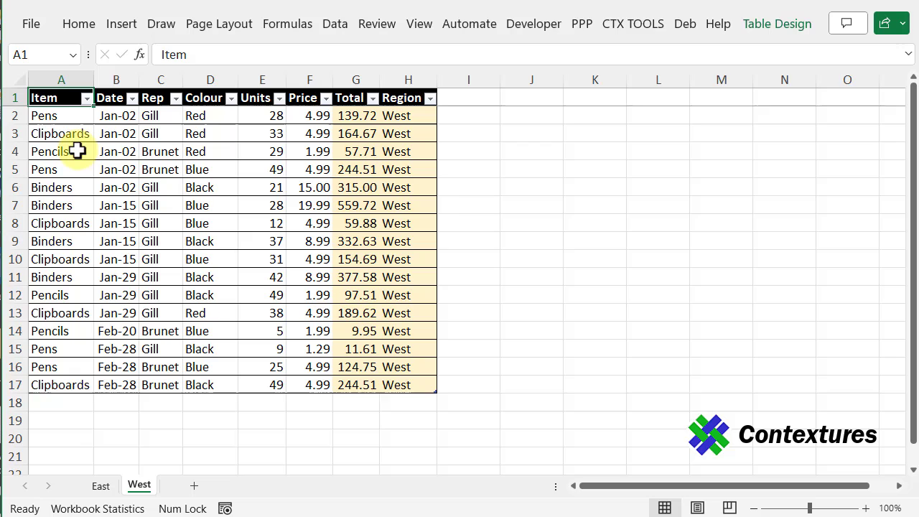
pyautogui.moveTo(68, 97)
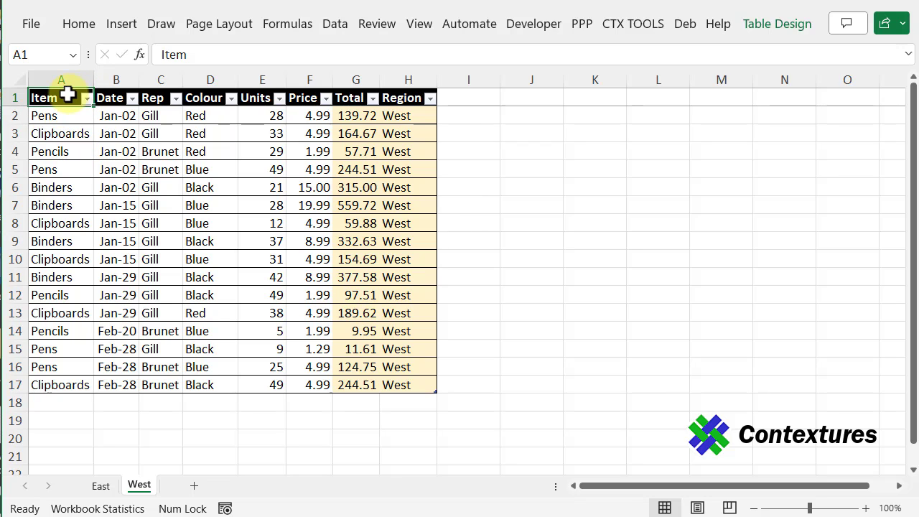
pyautogui.click(218, 486)
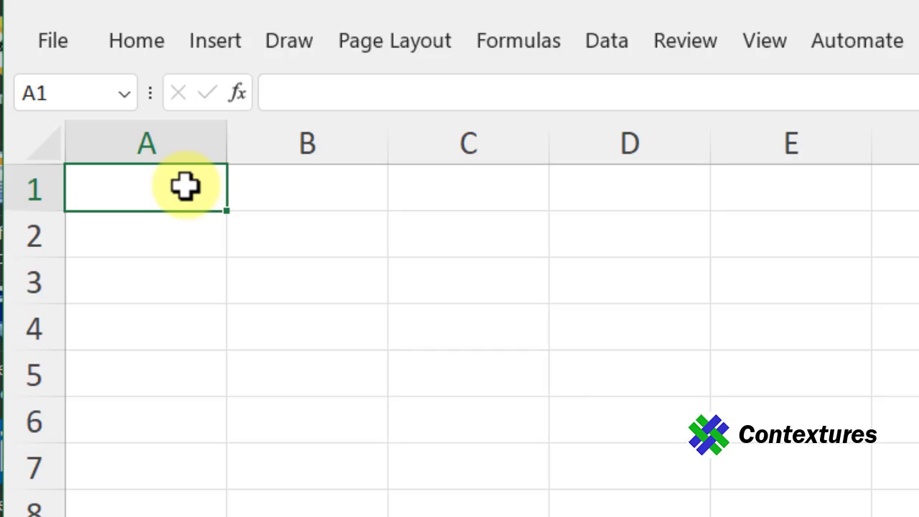
# - Enter =VSTACK(tblEast[#All],tblWest) in Sheet1!A1 to stack both tables
pyautogui.write('=vs')
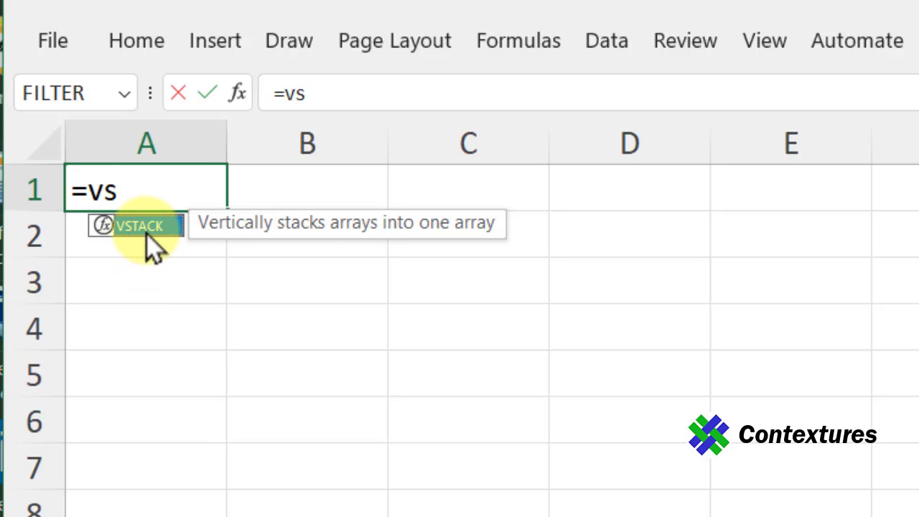
pyautogui.doubleClick(138, 225)
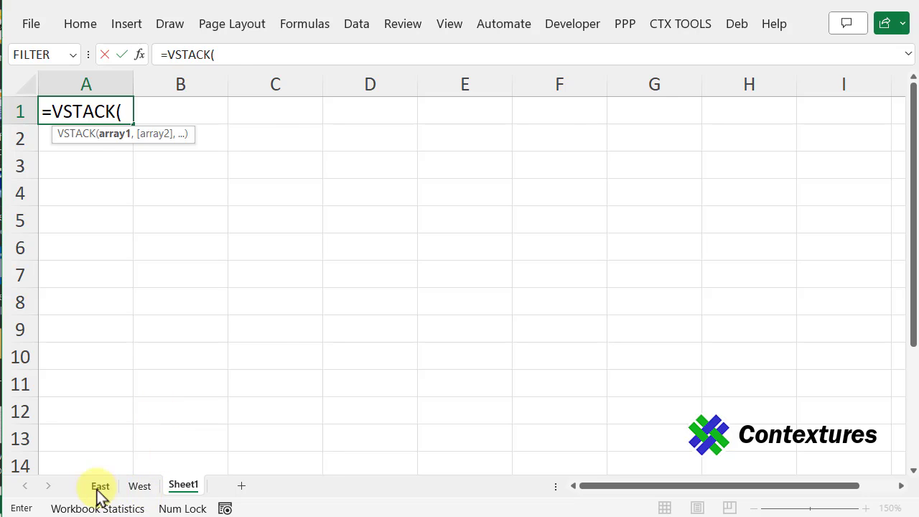
pyautogui.click(100, 486)
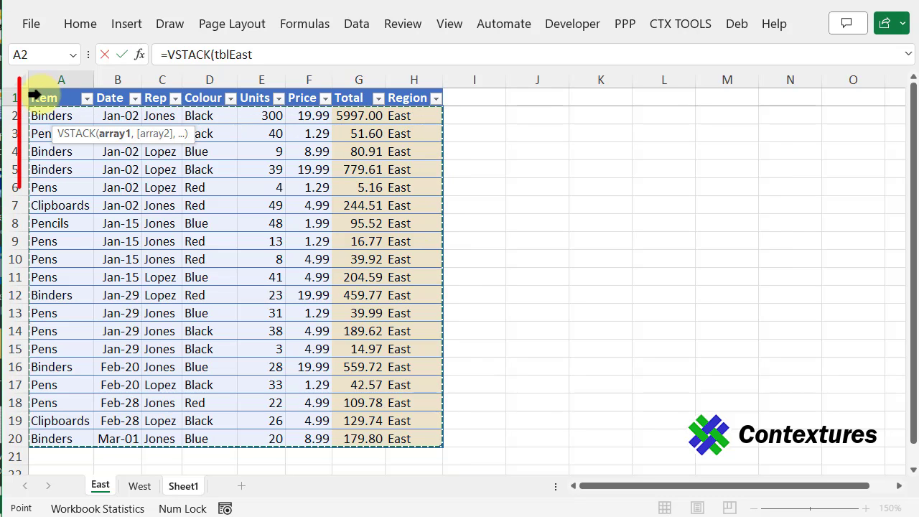
pyautogui.write('[#All]')
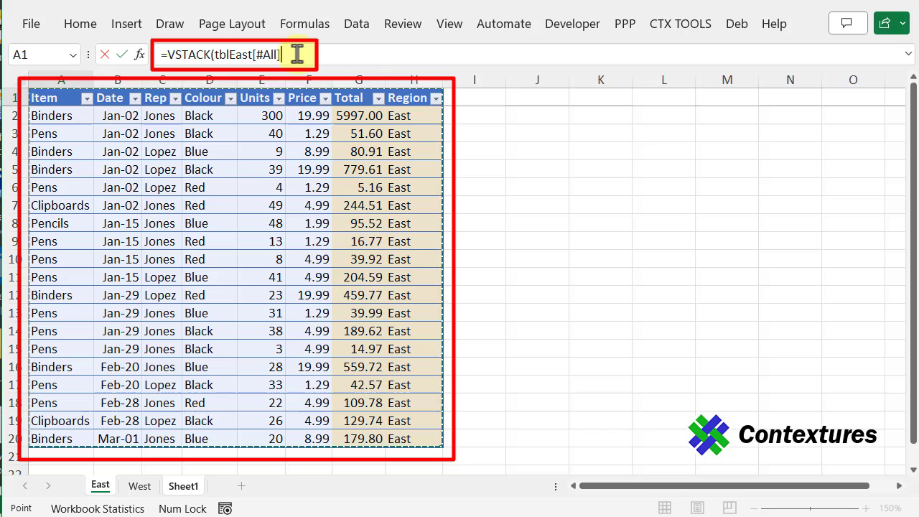
pyautogui.write(',')
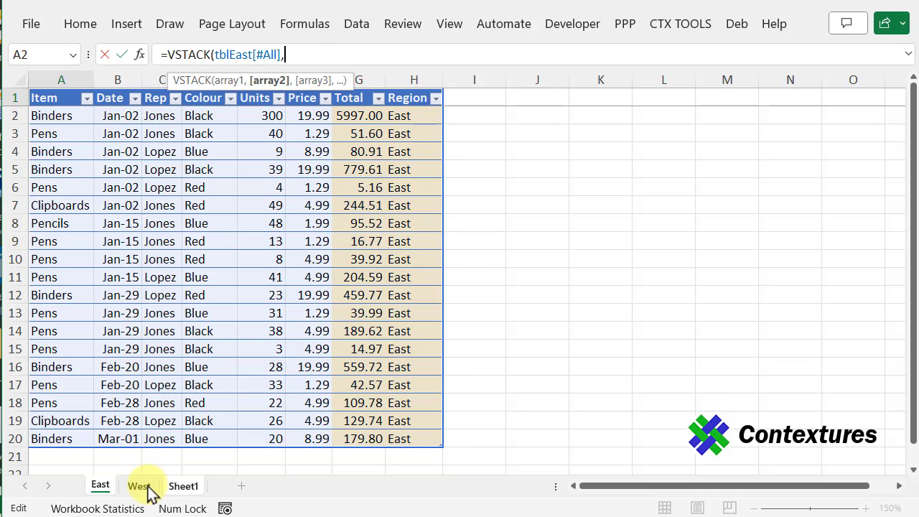
pyautogui.click(139, 485)
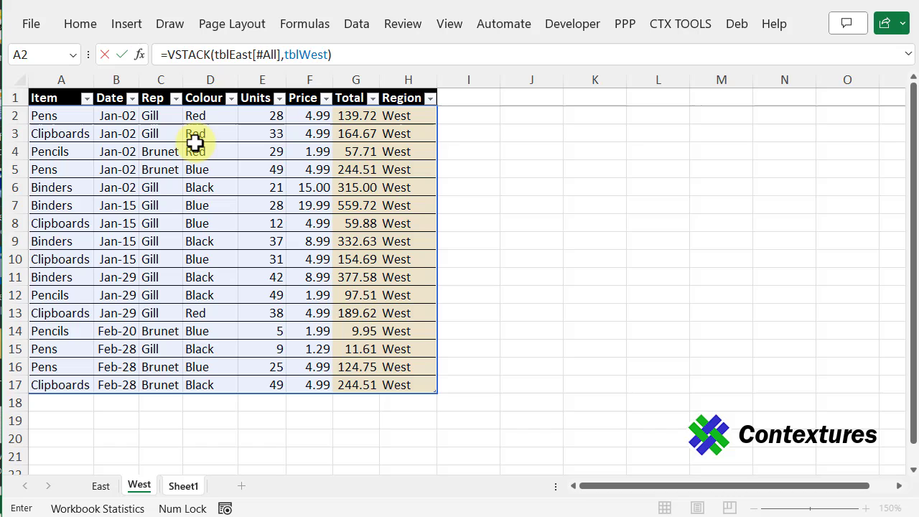
pyautogui.click(183, 486)
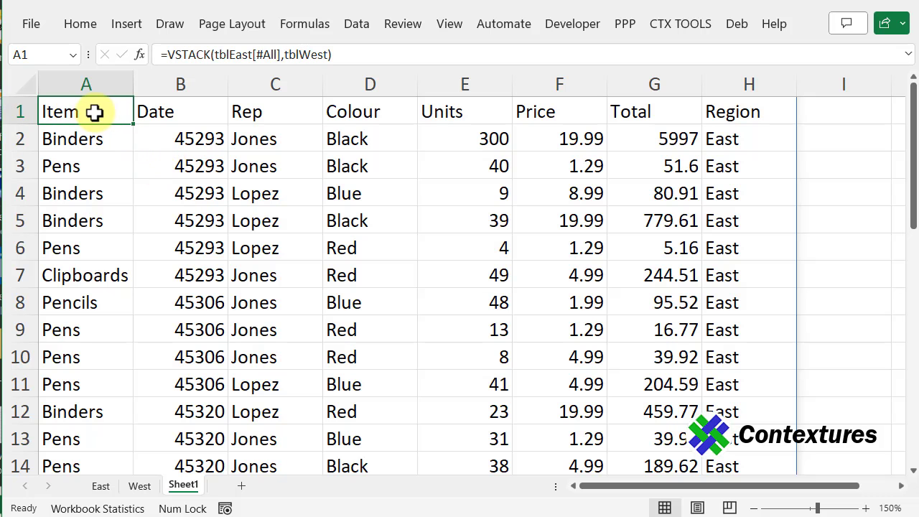
# - Scroll the stacked list, give heading cell A1 a light fill, and check its formula
pyautogui.scroll(-3)
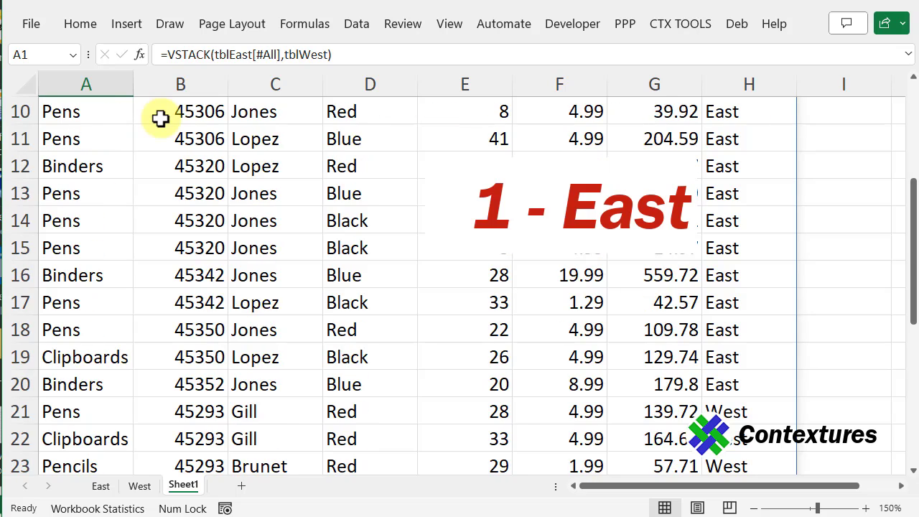
pyautogui.scroll(-3)
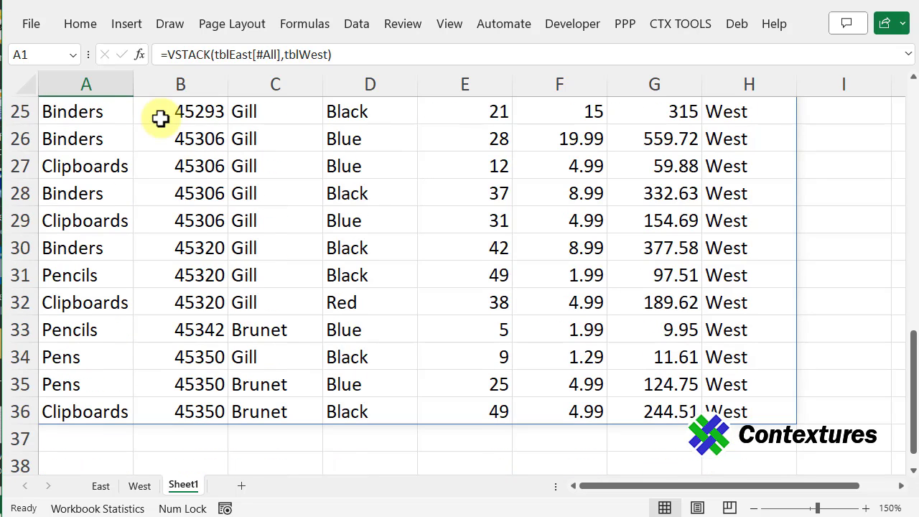
pyautogui.scroll(3)
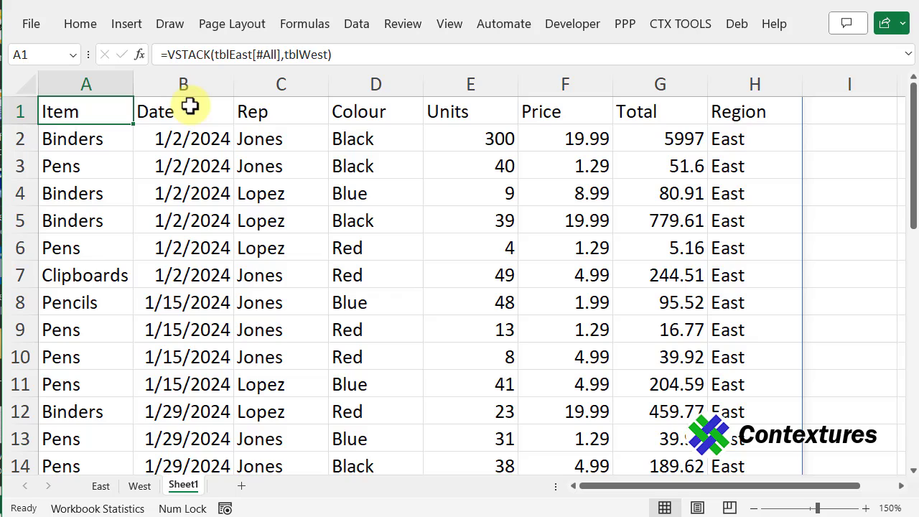
pyautogui.click(80, 24)
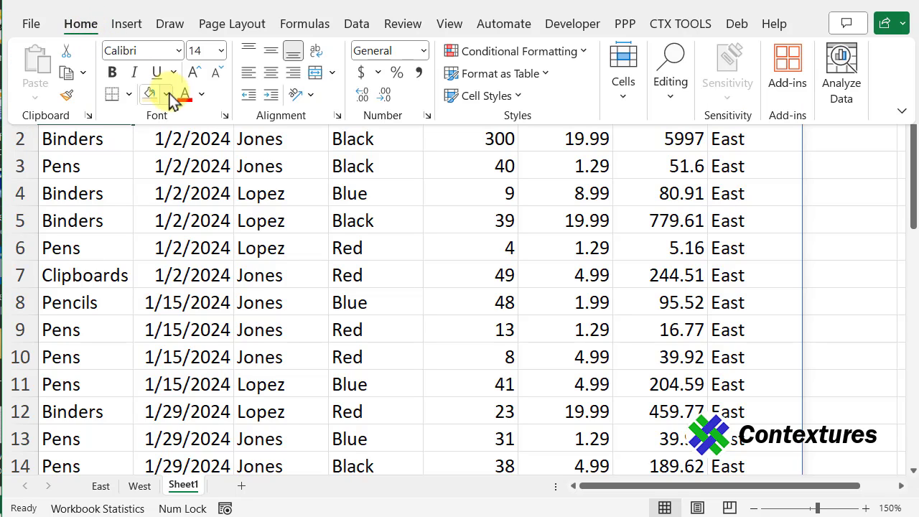
pyautogui.click(86, 139)
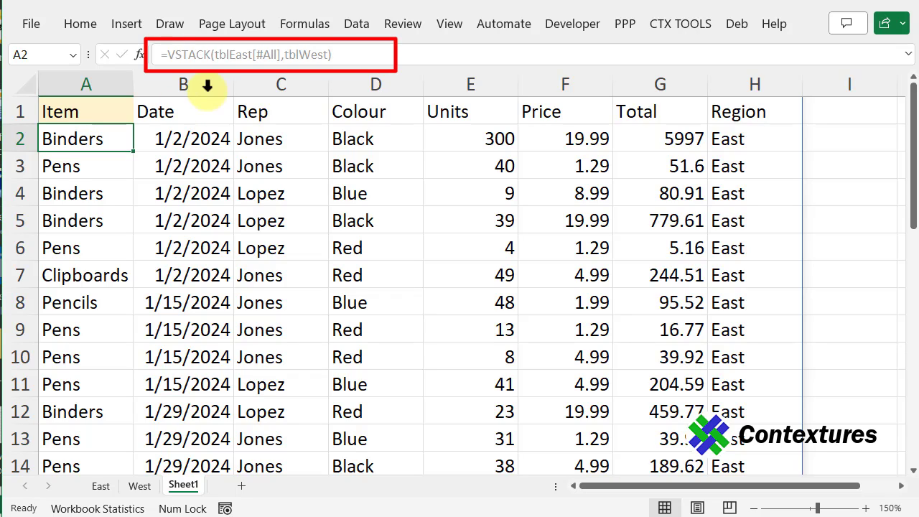
pyautogui.click(86, 112)
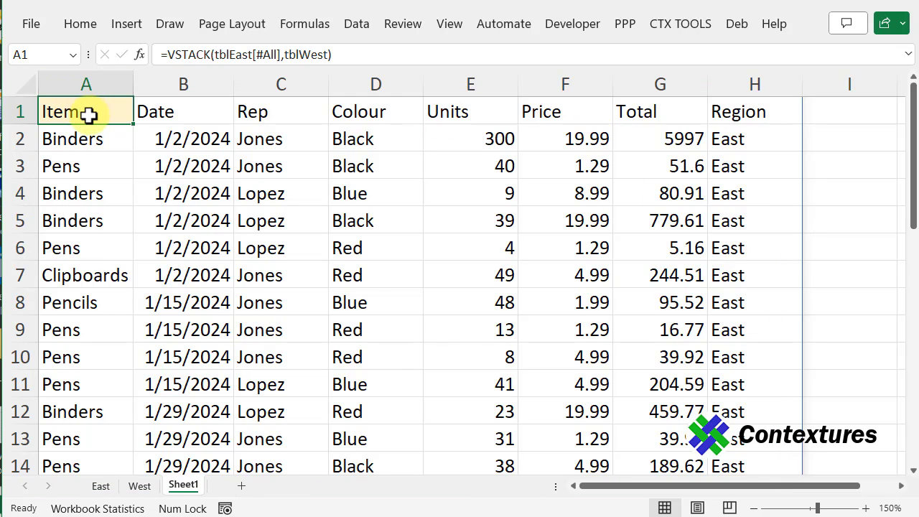
pyautogui.moveTo(231, 23)
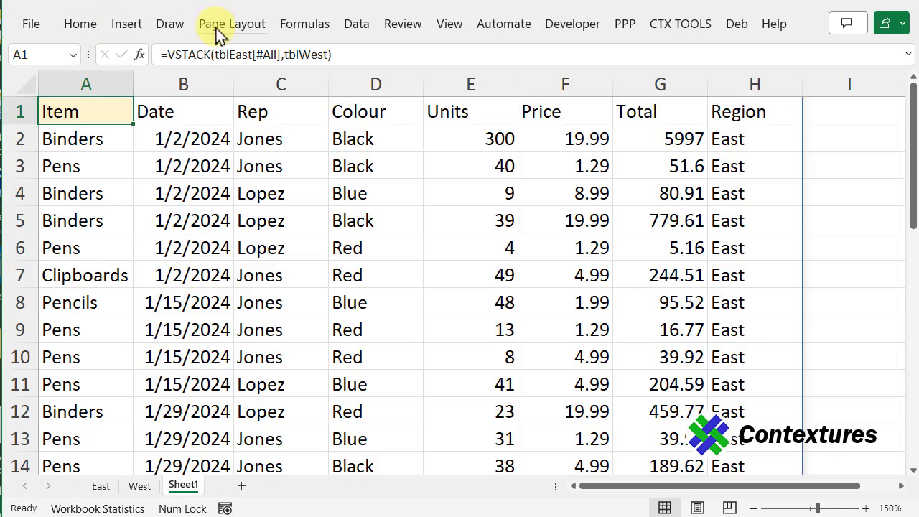
# - Define the workbook name PivotData referring to =Sheet1!$A$1#
pyautogui.click(304, 24)
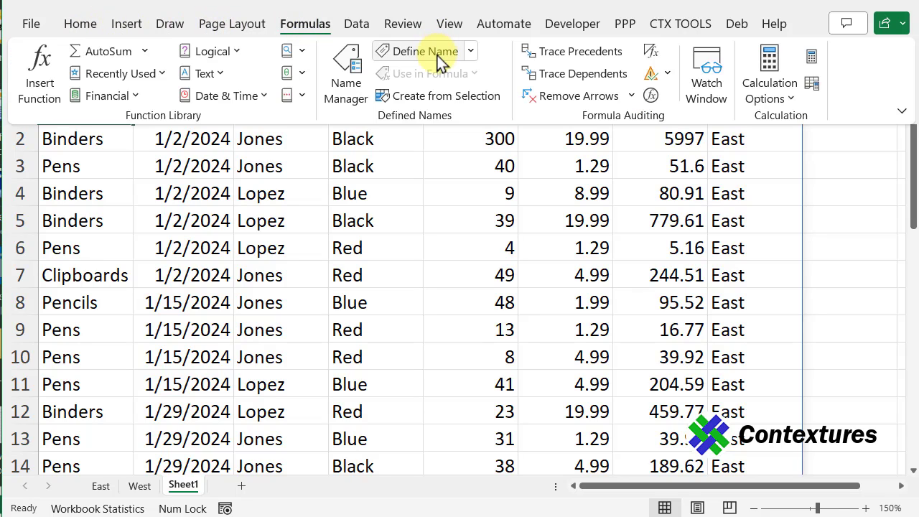
pyautogui.click(417, 51)
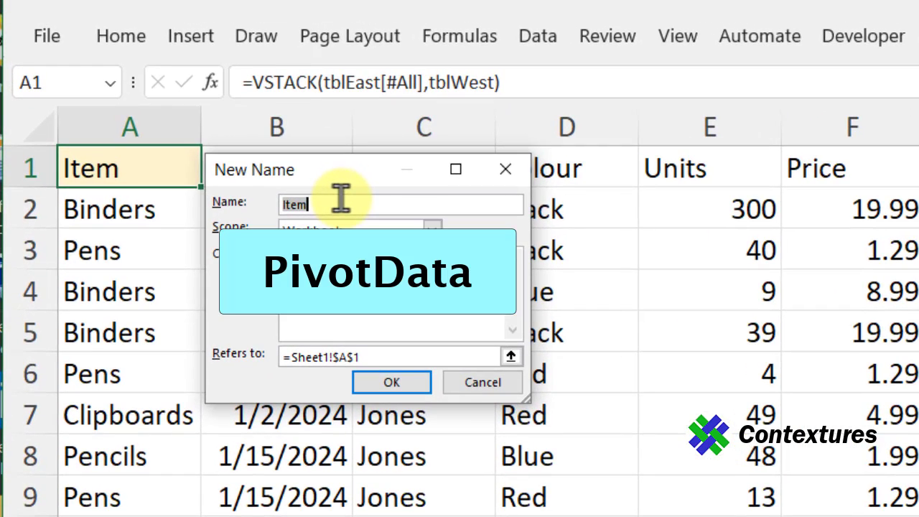
pyautogui.write('PivotData')
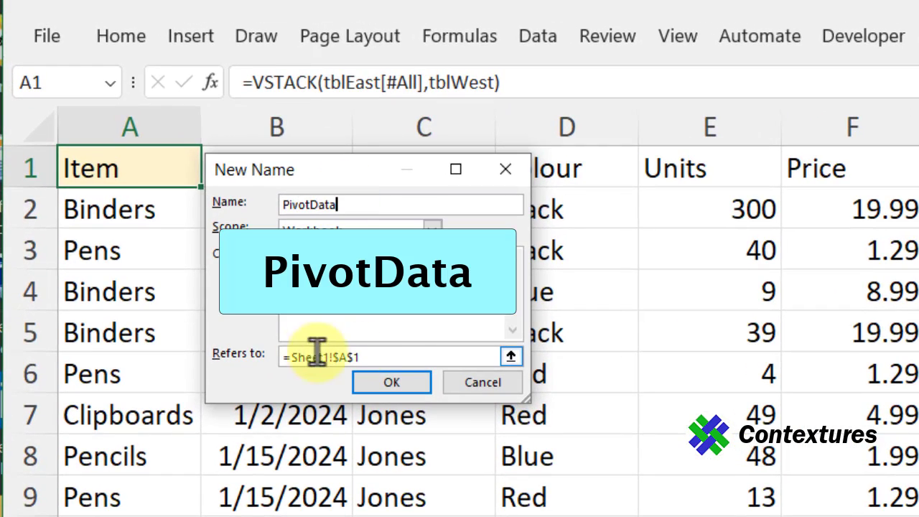
pyautogui.moveTo(406, 352)
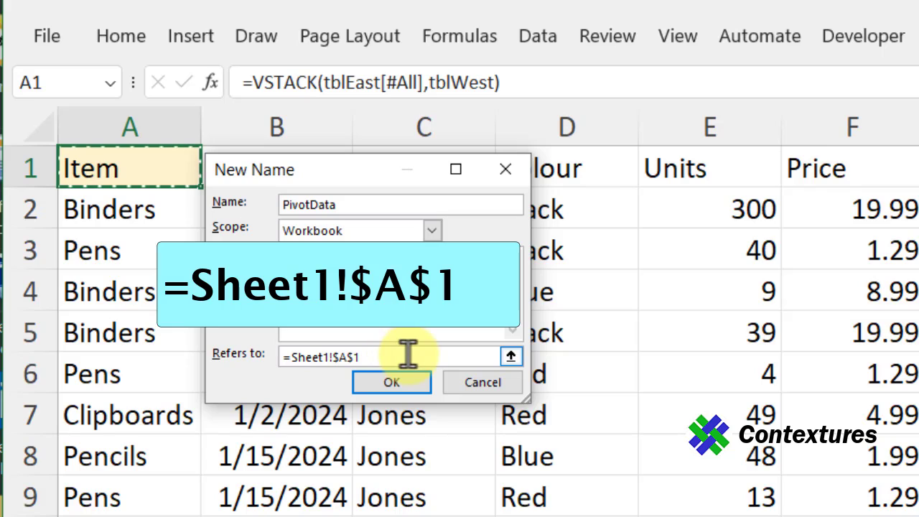
pyautogui.write('#')
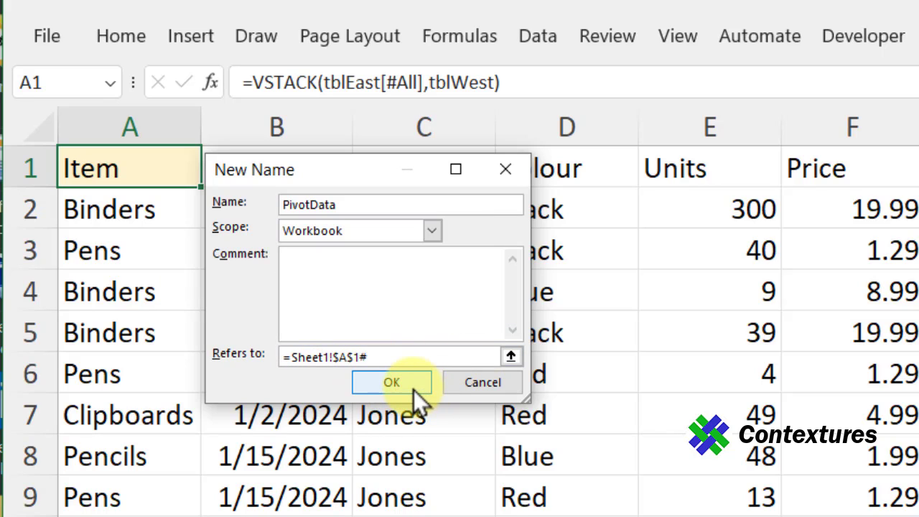
pyautogui.click(391, 381)
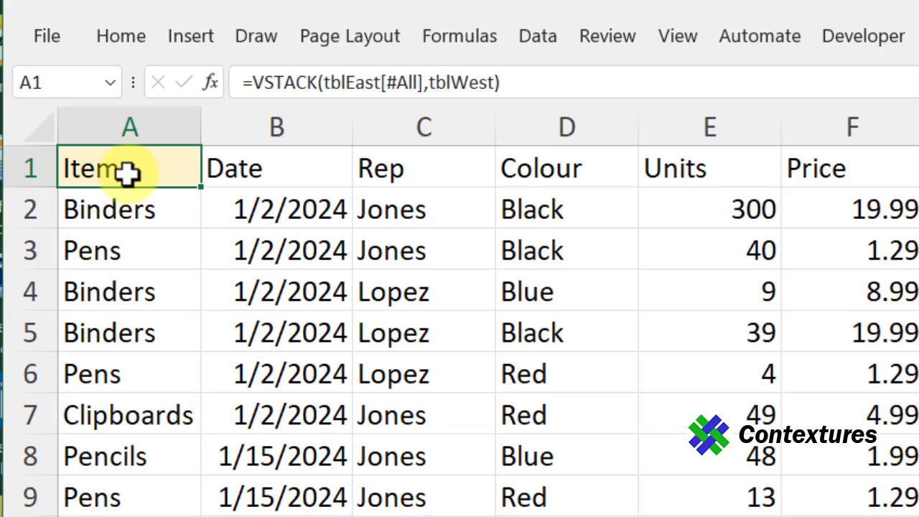
pyautogui.moveTo(144, 169)
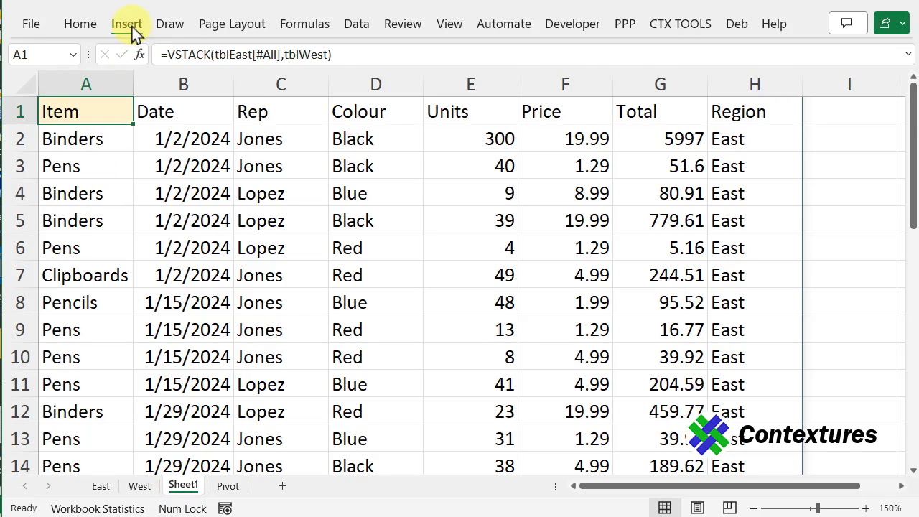
# - Start a PivotTable sourced from PivotData, placed on an existing worksheet
pyautogui.click(127, 24)
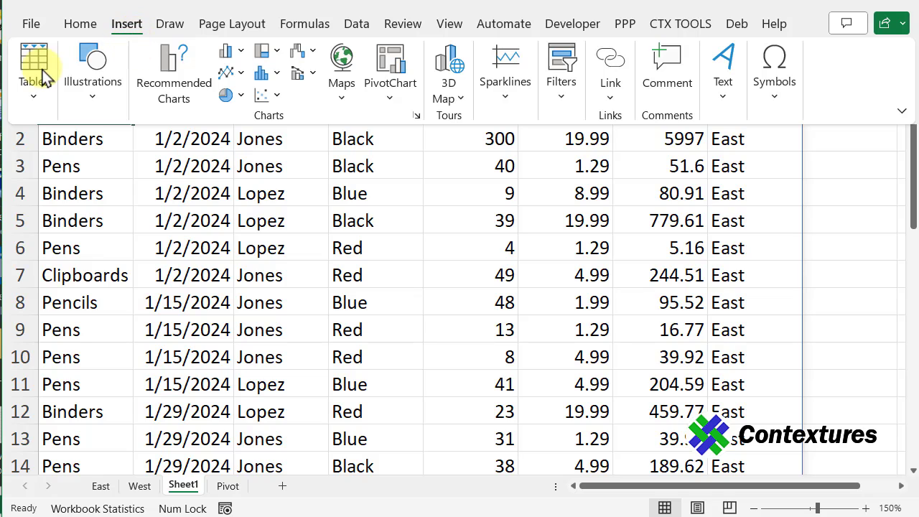
pyautogui.click(32, 68)
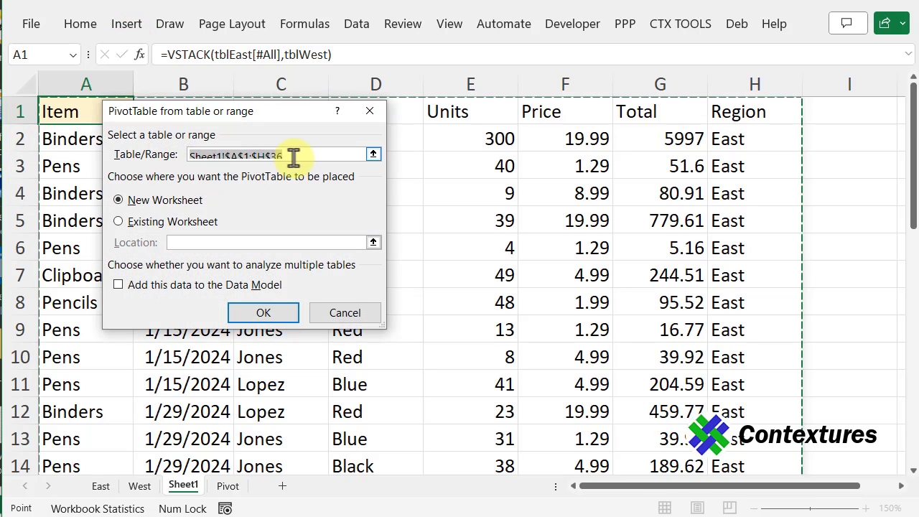
pyautogui.moveTo(302, 151)
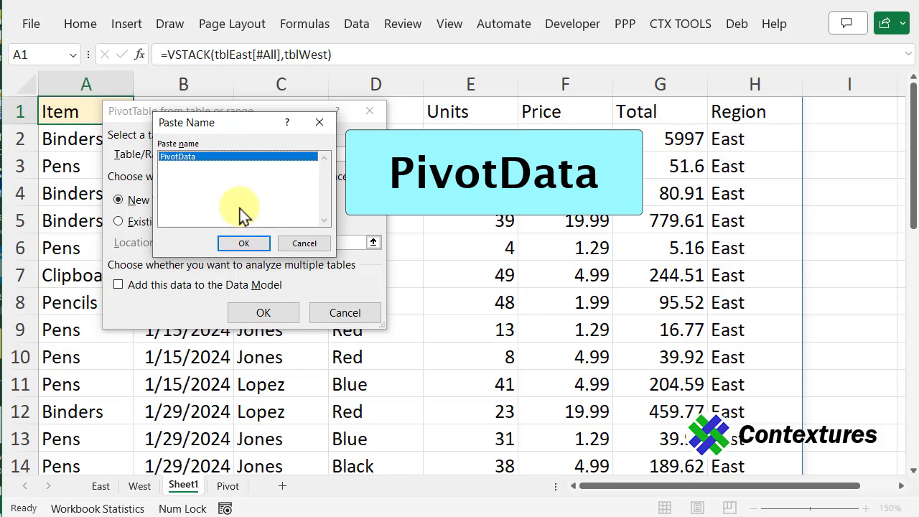
pyautogui.click(243, 243)
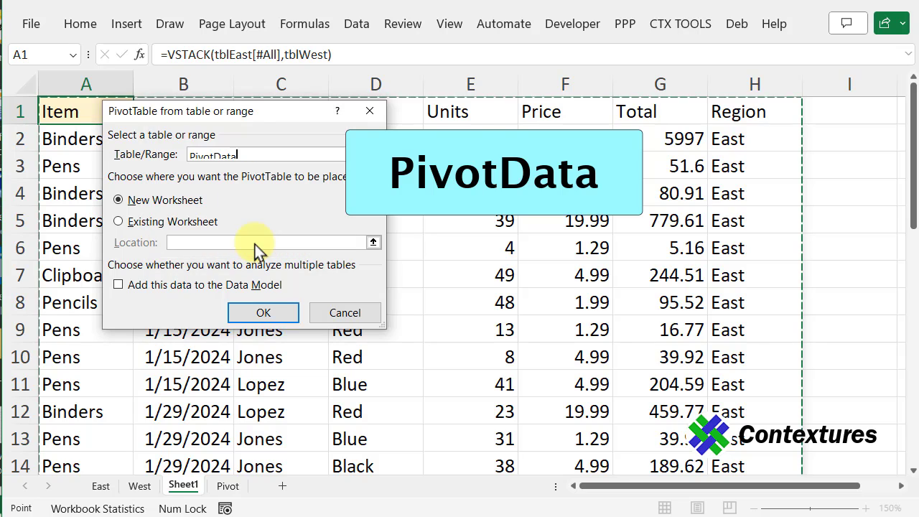
pyautogui.click(118, 221)
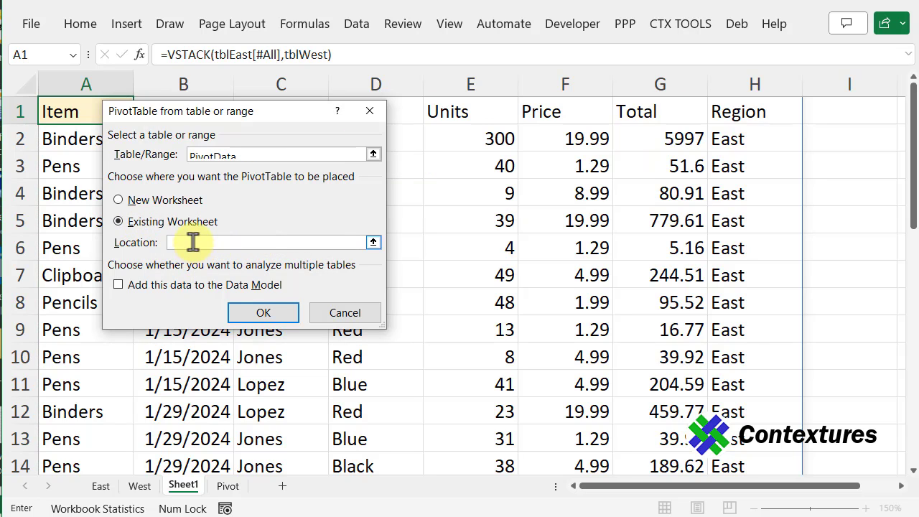
pyautogui.click(262, 313)
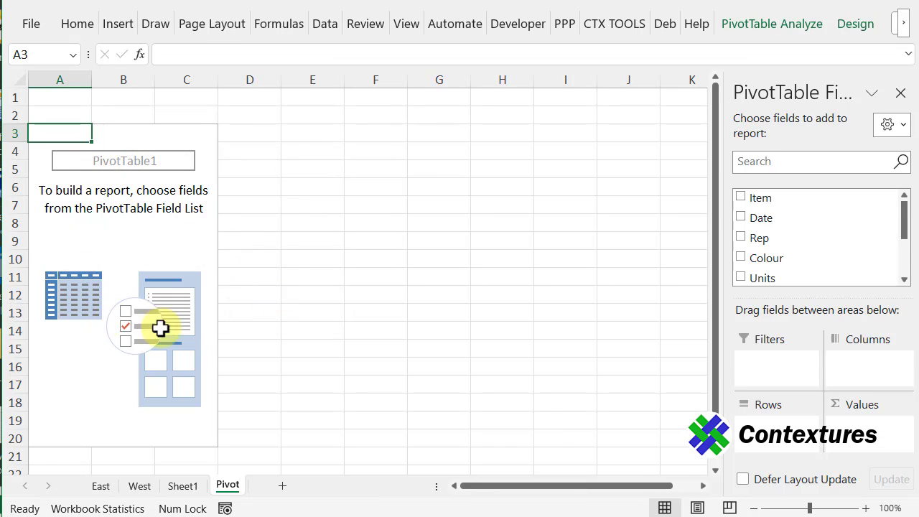
pyautogui.moveTo(728, 241)
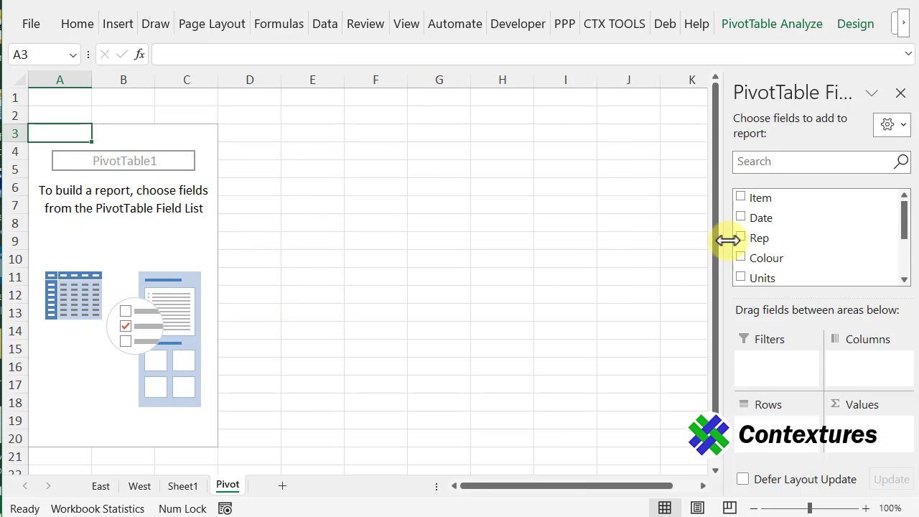
# - Check the Item, Region and Units fields to total units per item and region
pyautogui.click(740, 196)
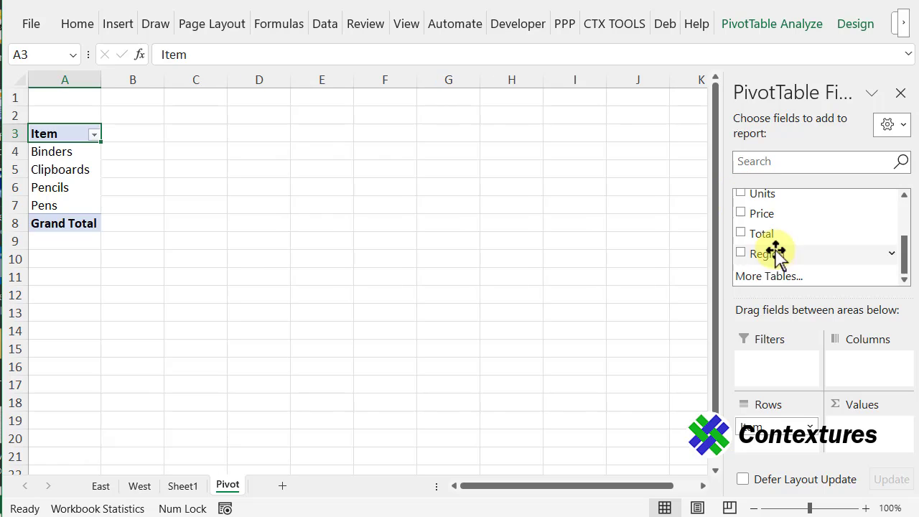
pyautogui.click(740, 253)
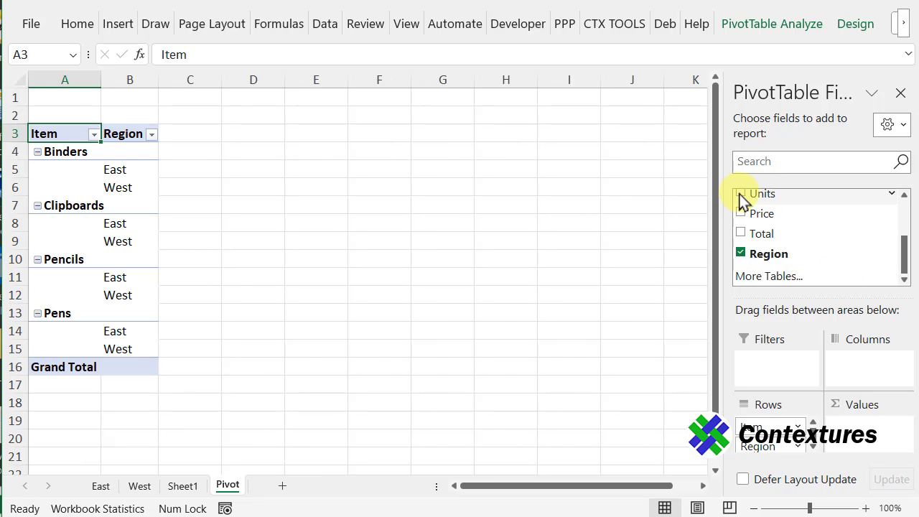
pyautogui.click(740, 193)
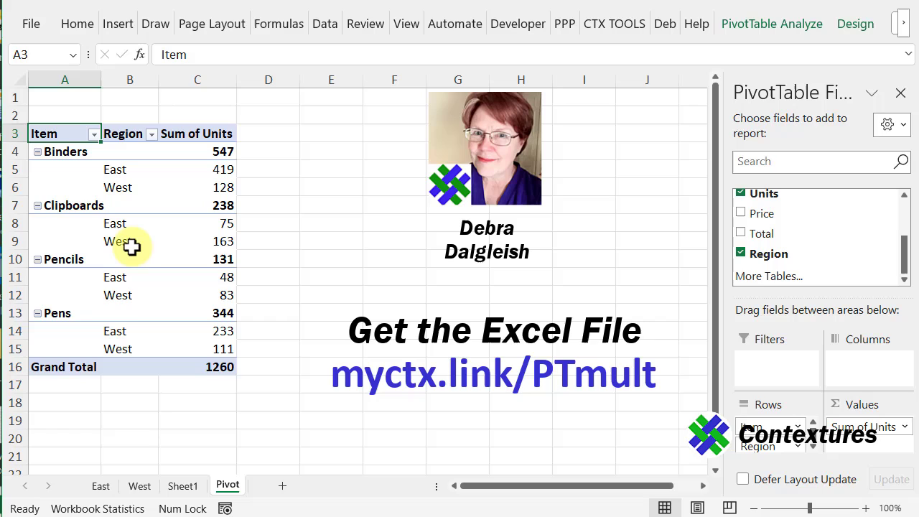
pyautogui.moveTo(141, 281)
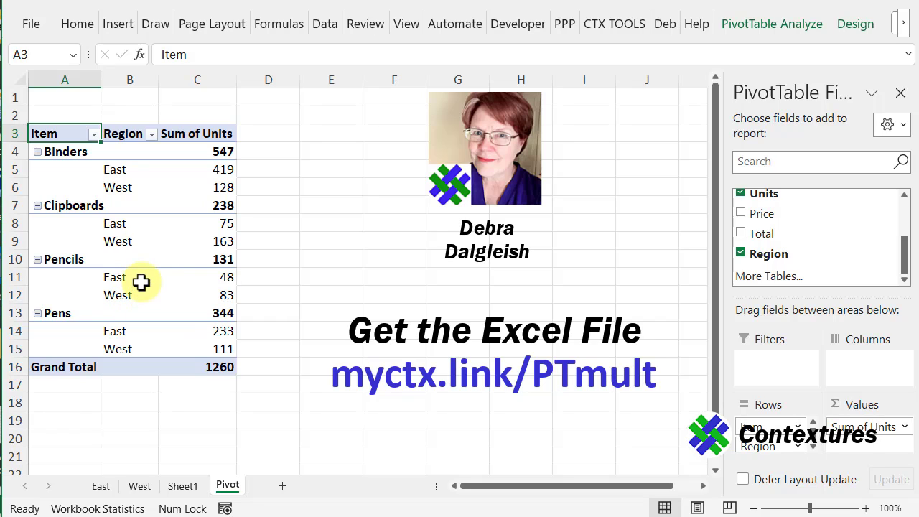